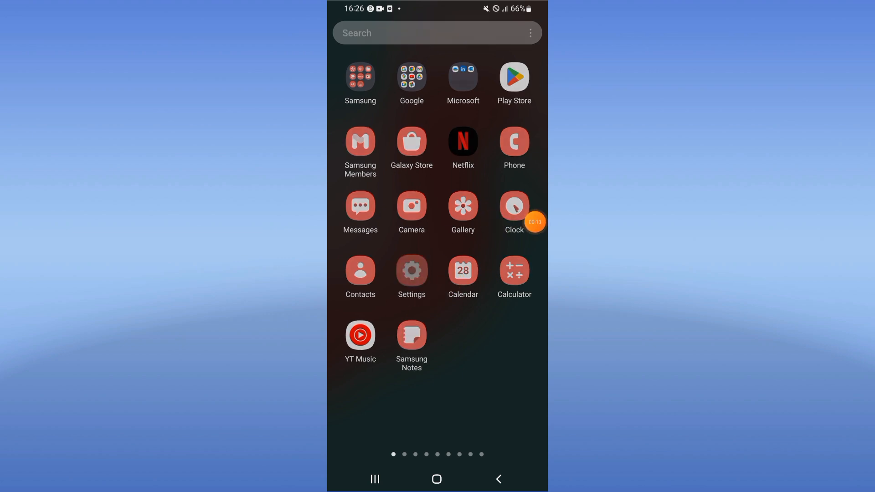
Step: Launch Settings from the app drawer and go to the Apps list
click(411, 270)
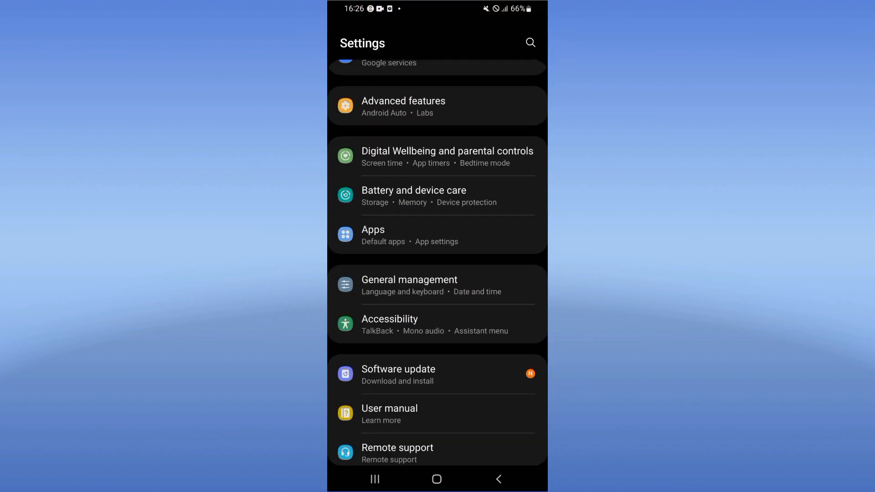
click(373, 230)
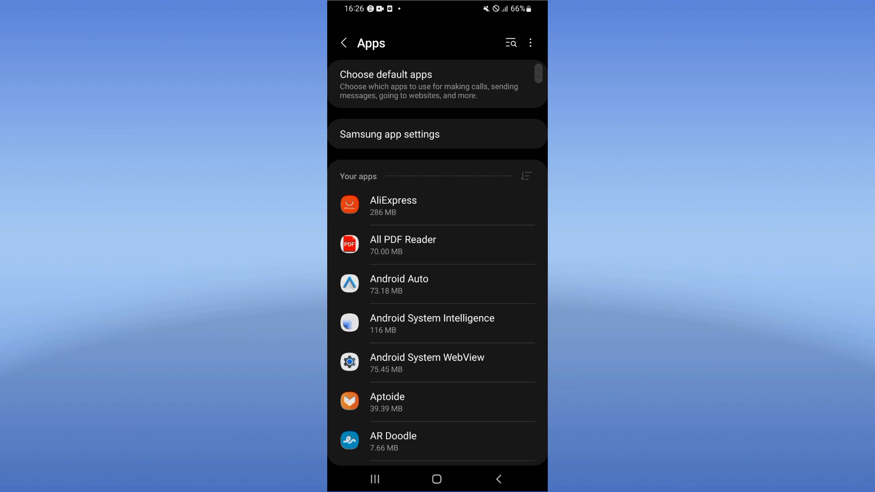
Step: Search 'chat', clear ChatGPT's cache, and request a force stop of ChatGPT
text(chat)
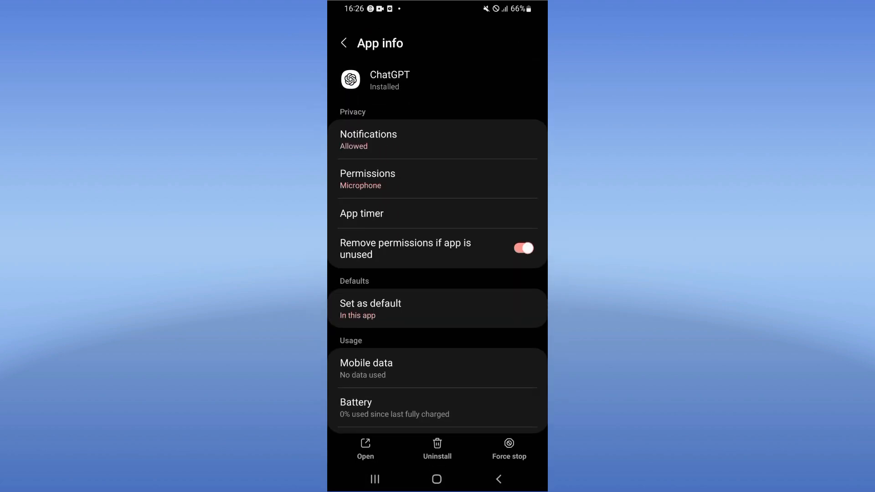
scroll(down, 3)
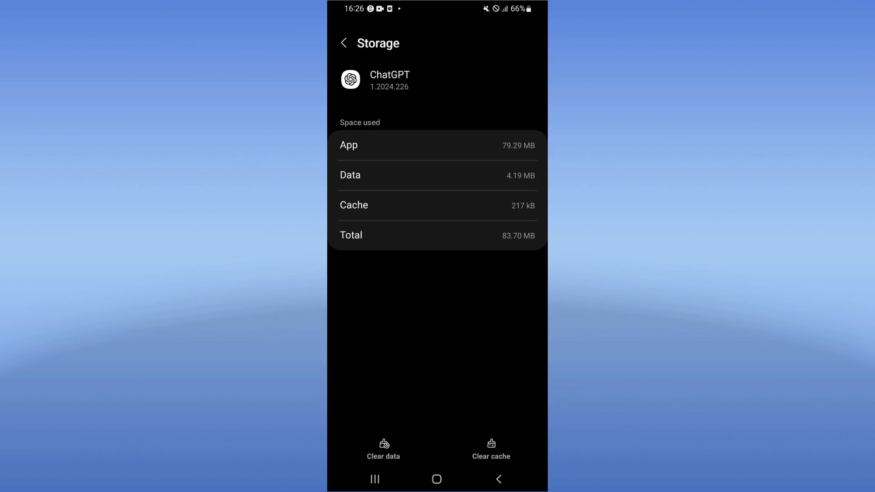
click(344, 42)
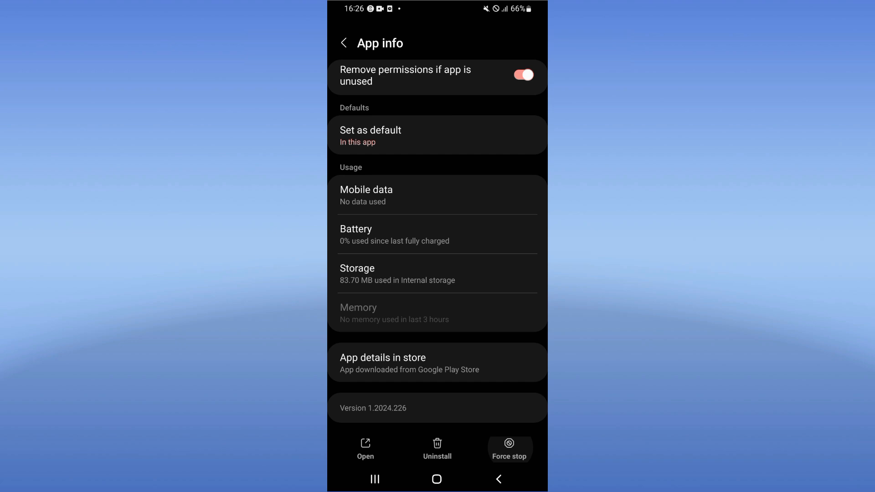
click(510, 443)
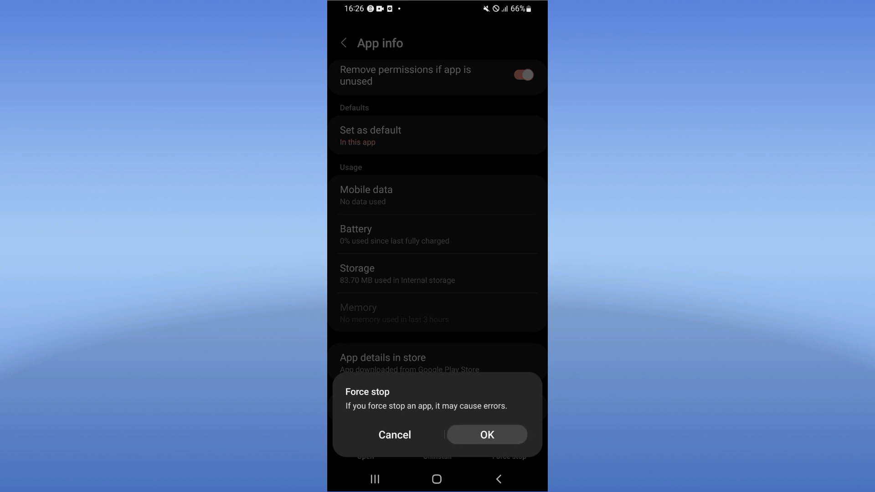